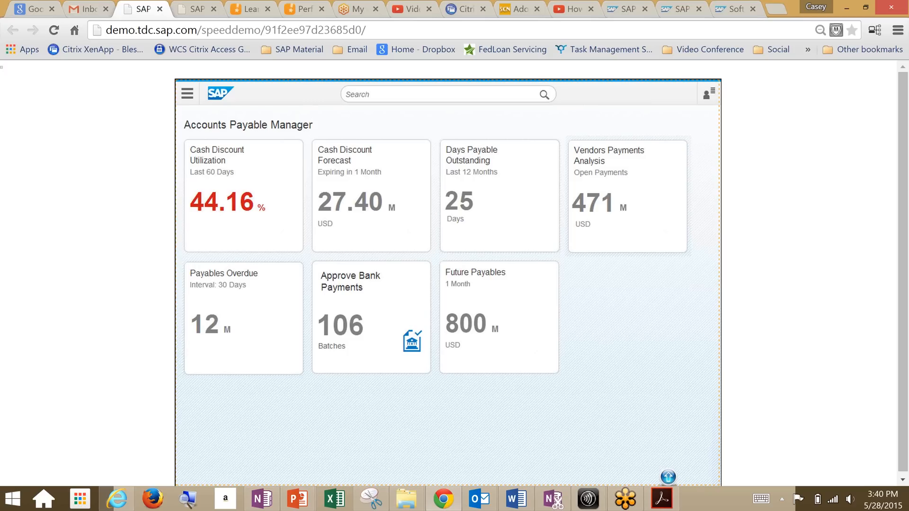
{"action": "mouse_move", "coordinate": [402, 294]}
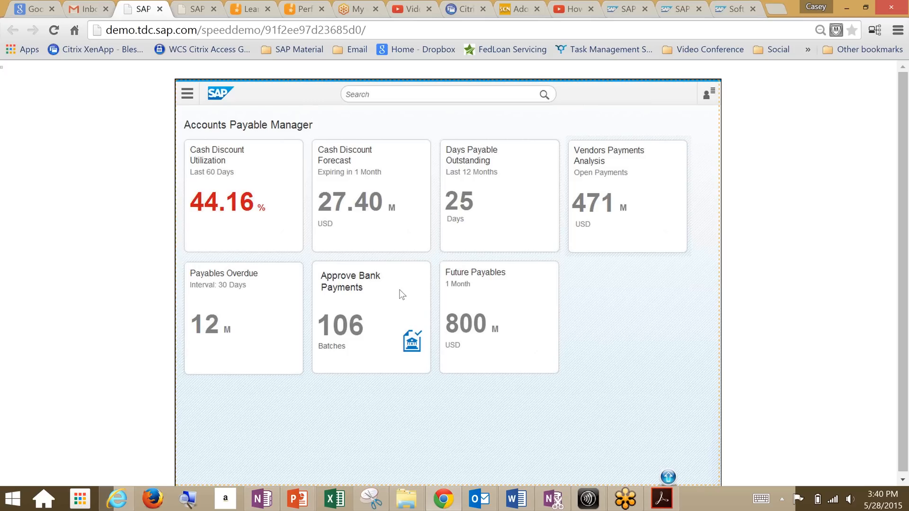
Drill the Cash Discount Forecast into Automation Inc. and view its expiring discounts by payment date
{"action": "left_click", "coordinate": [370, 195]}
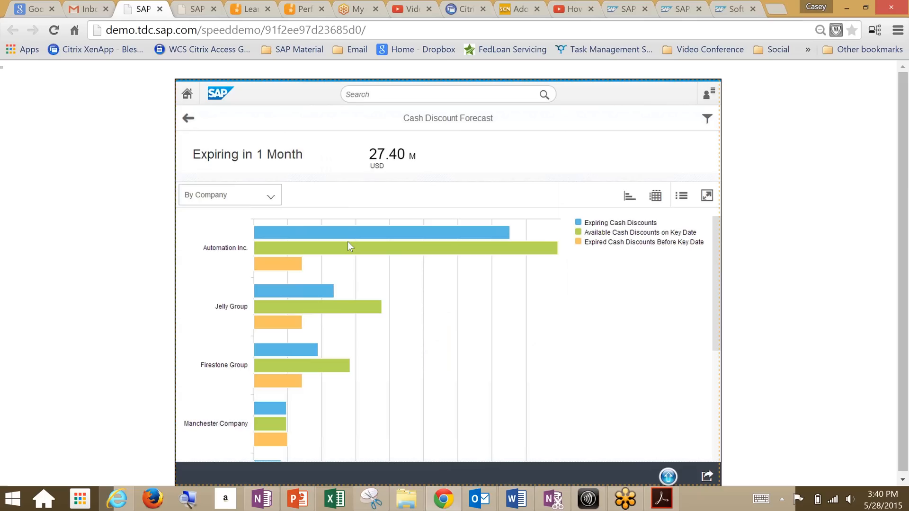
{"action": "left_click", "coordinate": [383, 232]}
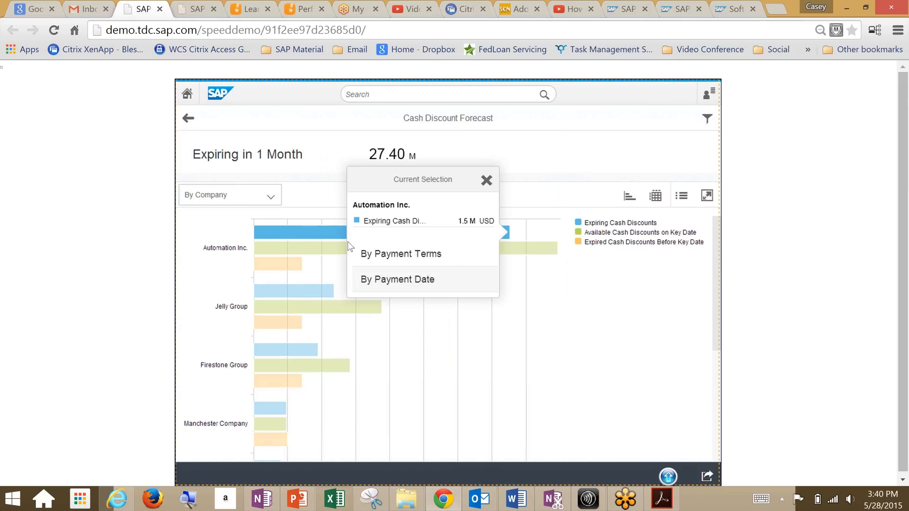
{"action": "left_click", "coordinate": [397, 278]}
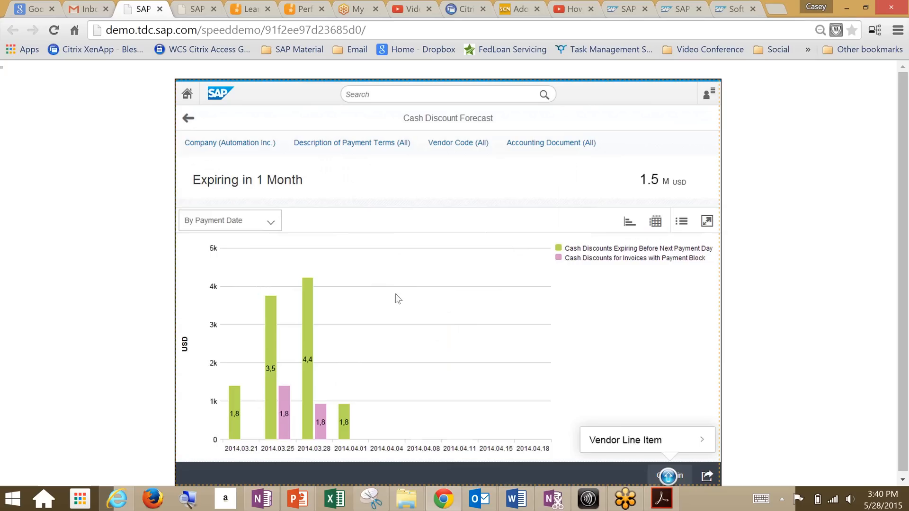
{"action": "left_click", "coordinate": [623, 440]}
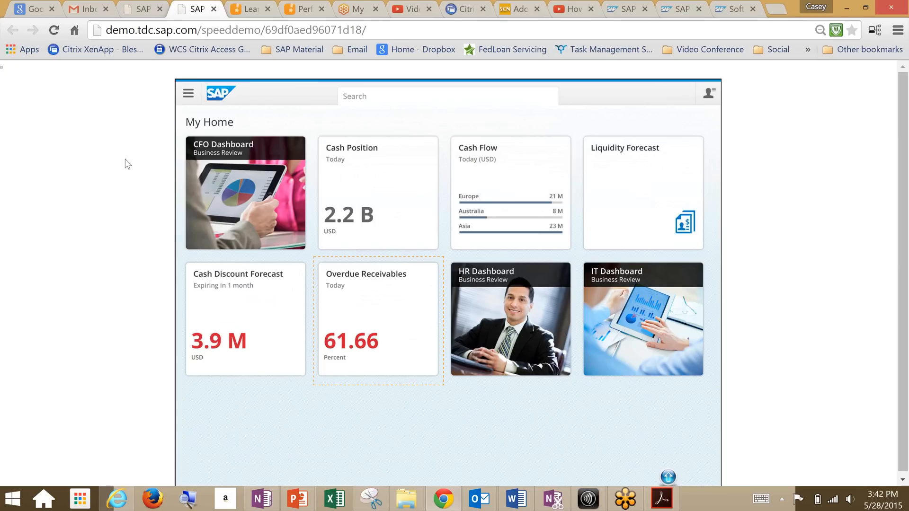
{"action": "mouse_move", "coordinate": [393, 323]}
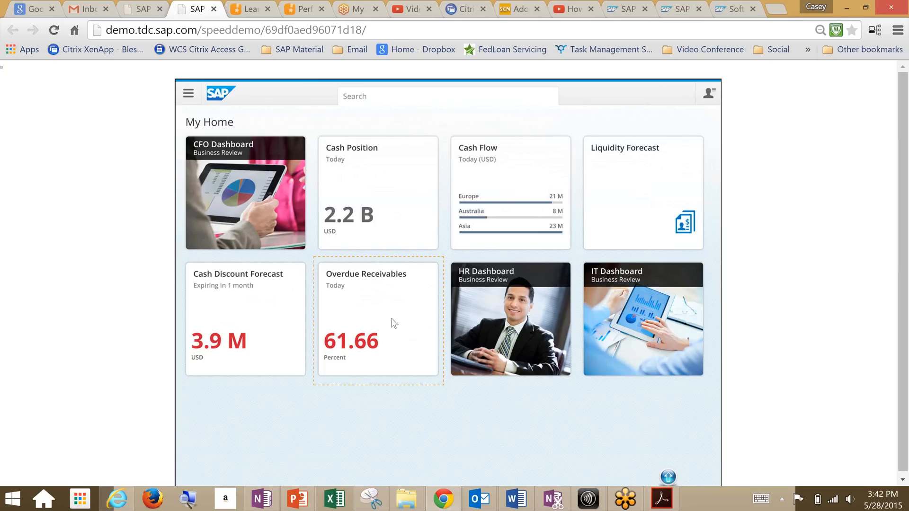
Show Overdue Receivables as a Top 10 customer table and select Bore and Hammer, Inc. for follow-up
{"action": "left_click", "coordinate": [378, 319]}
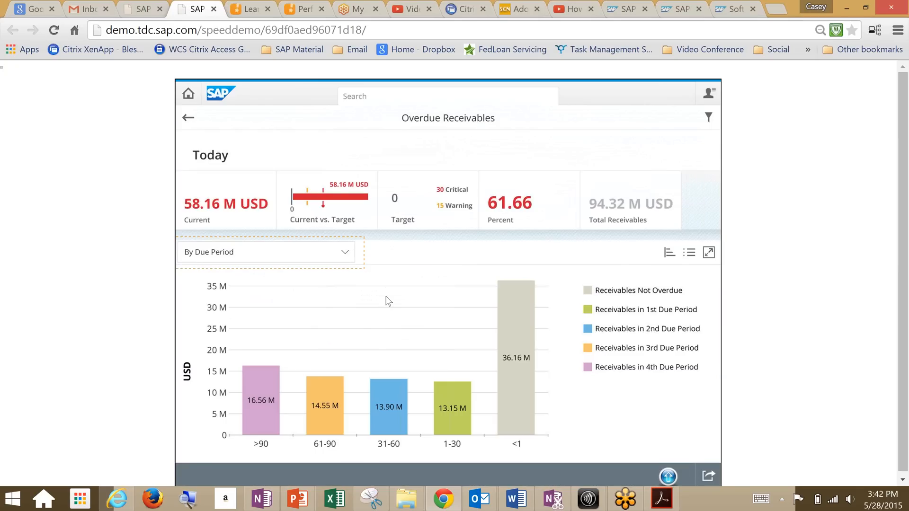
{"action": "mouse_move", "coordinate": [431, 406]}
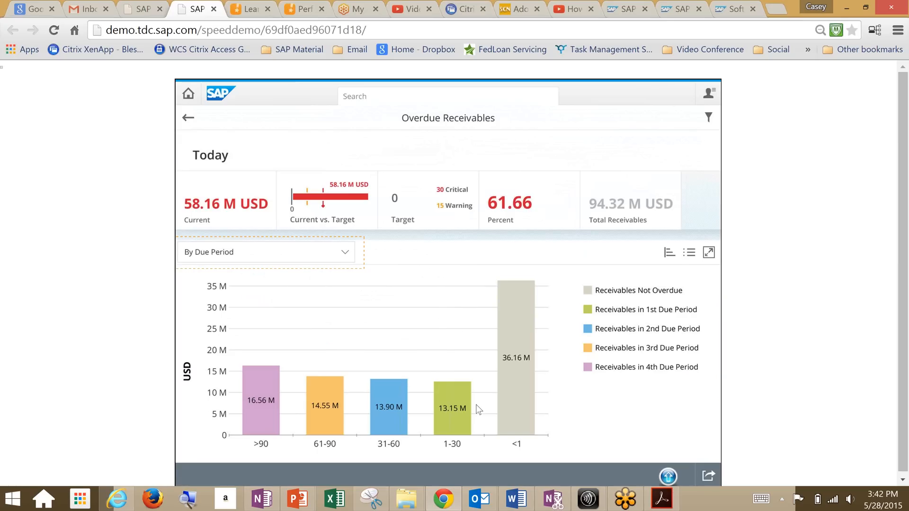
{"action": "mouse_move", "coordinate": [324, 187]}
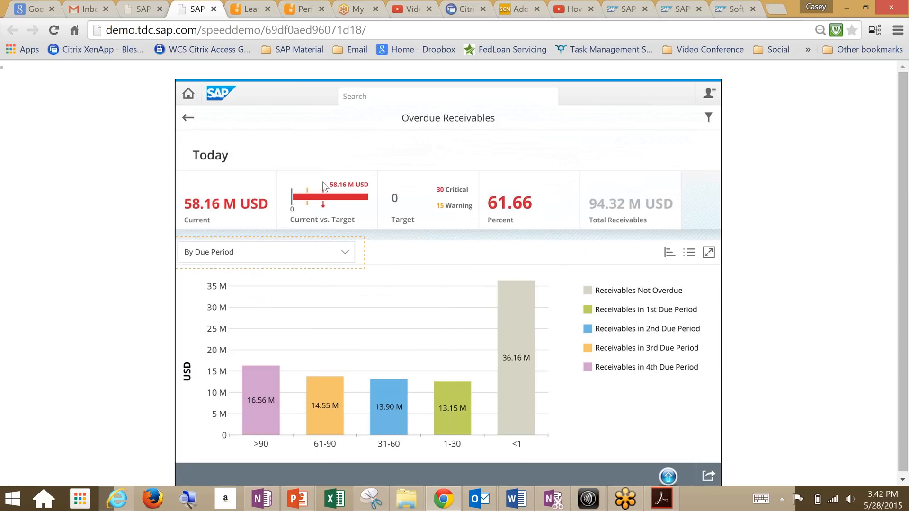
{"action": "mouse_move", "coordinate": [477, 226]}
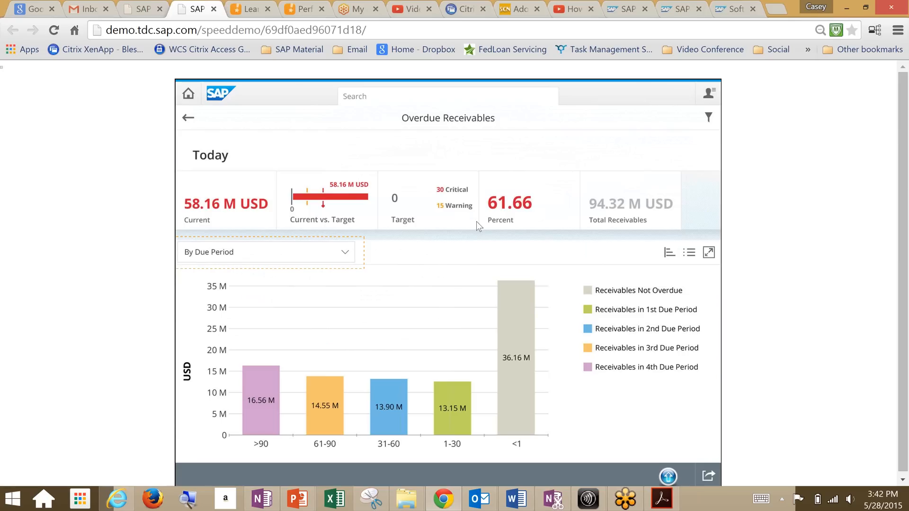
{"action": "mouse_move", "coordinate": [292, 252]}
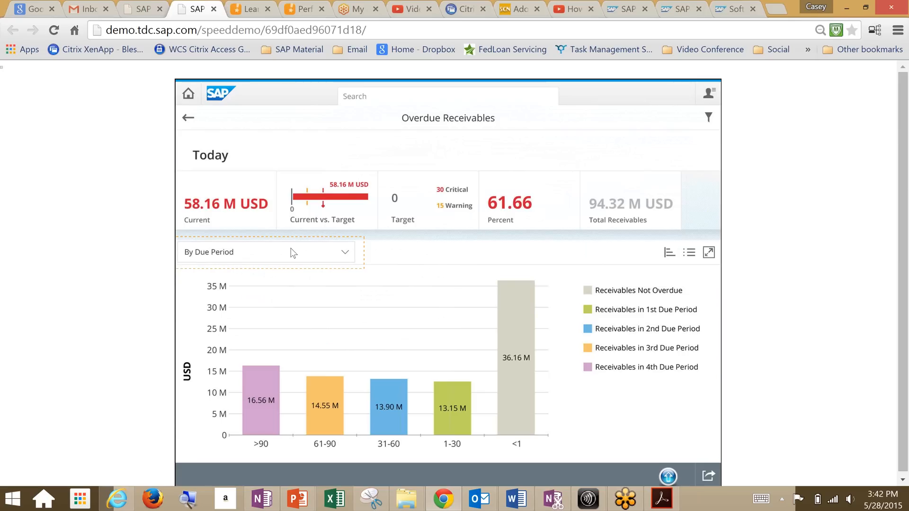
{"action": "left_click", "coordinate": [264, 252]}
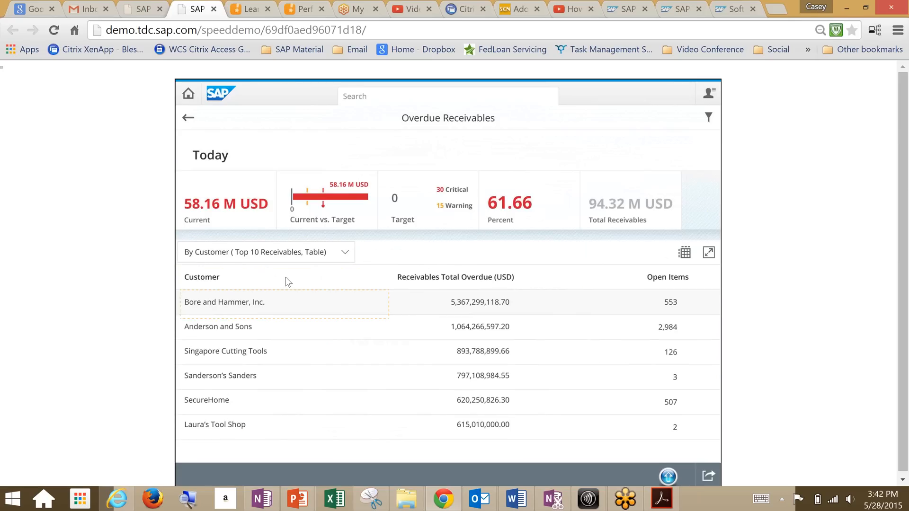
{"action": "mouse_move", "coordinate": [399, 435]}
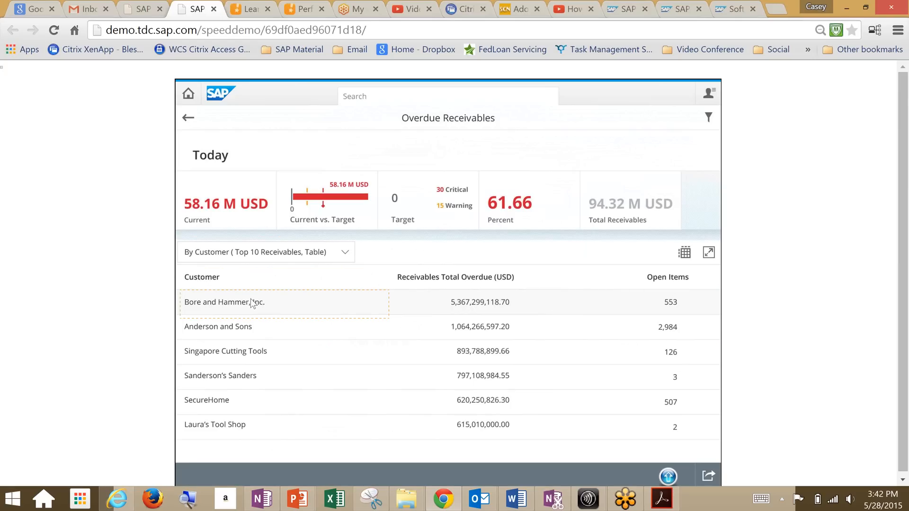
{"action": "left_click", "coordinate": [266, 252]}
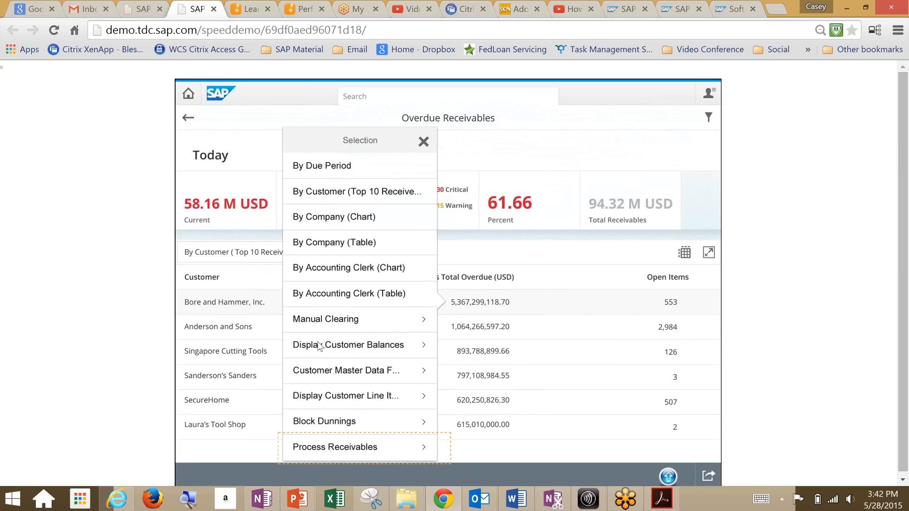
{"action": "mouse_move", "coordinate": [333, 442]}
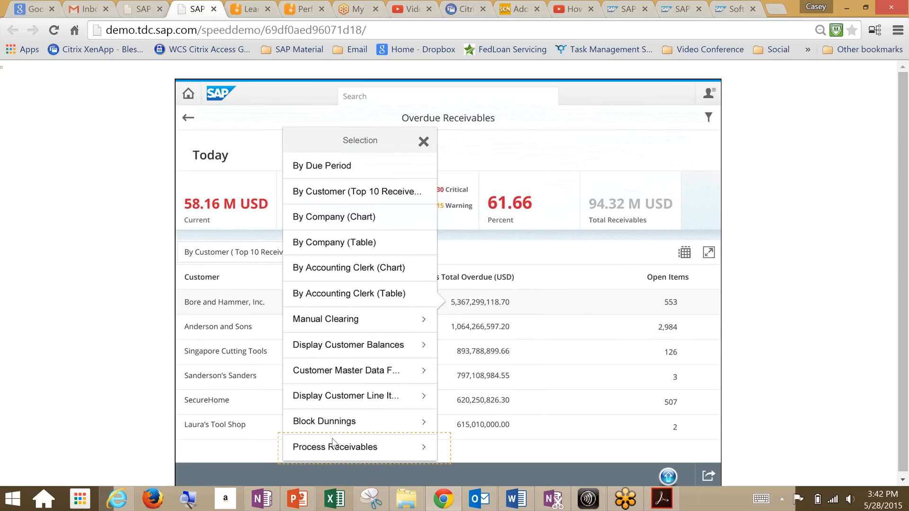
Process Bore and Hammer's receivables and create a promise to pay on the broken-status invoice for July 22, 2014
{"action": "left_click", "coordinate": [334, 446]}
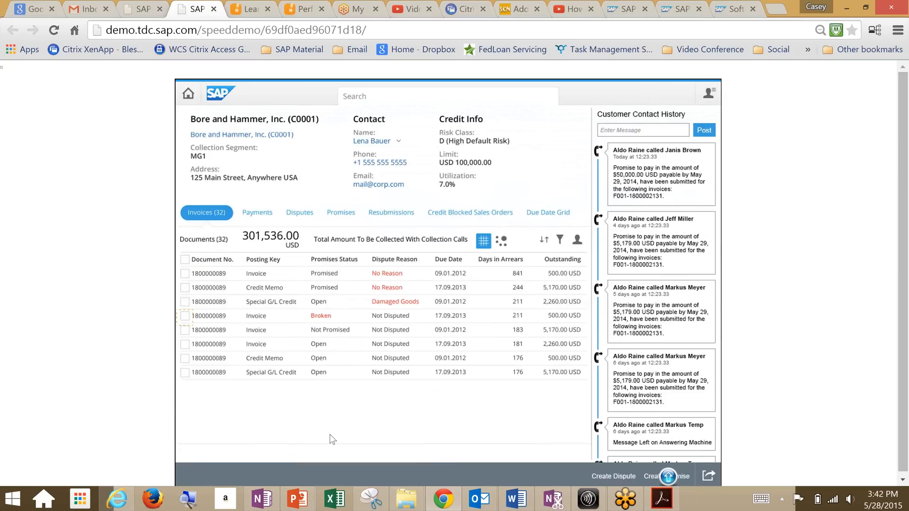
{"action": "mouse_move", "coordinate": [381, 191]}
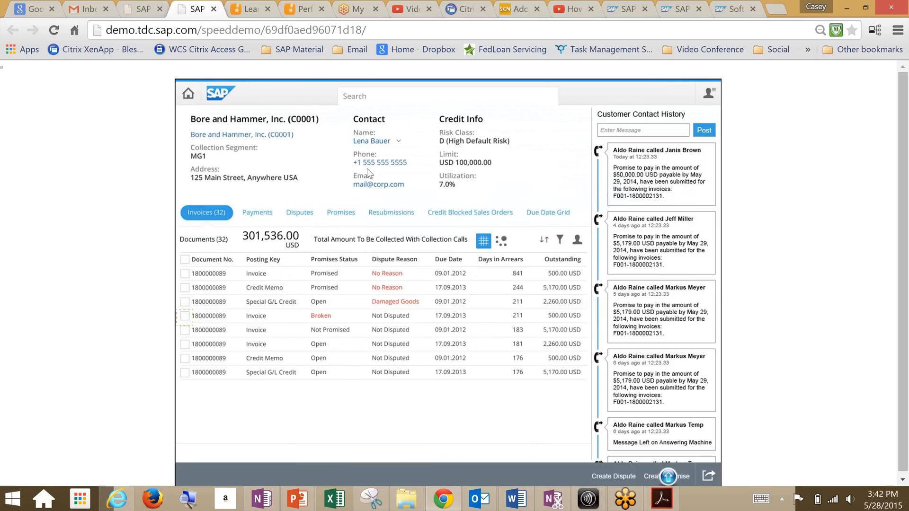
{"action": "mouse_move", "coordinate": [429, 177]}
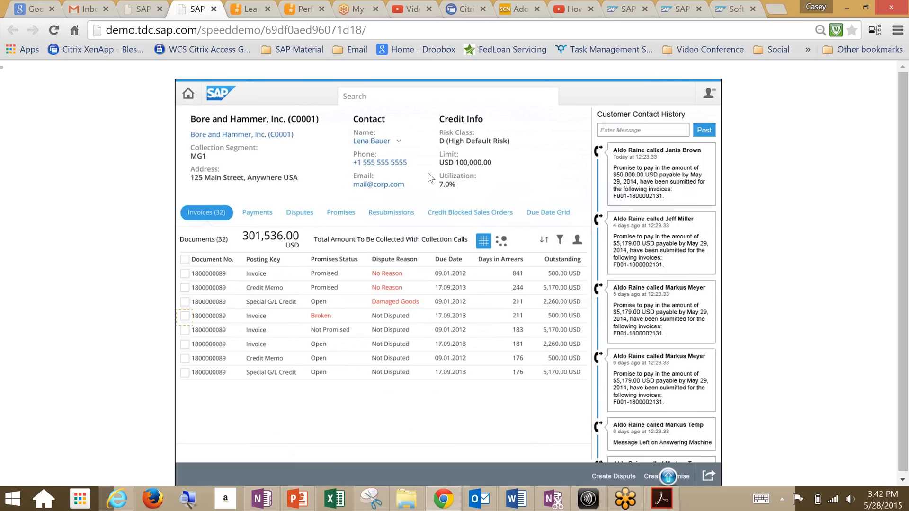
{"action": "mouse_move", "coordinate": [644, 302]}
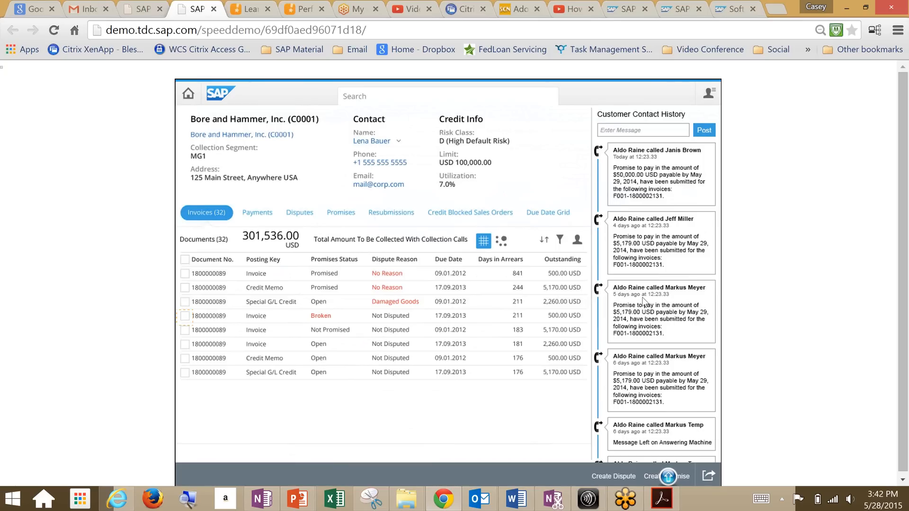
{"action": "mouse_move", "coordinate": [382, 231]}
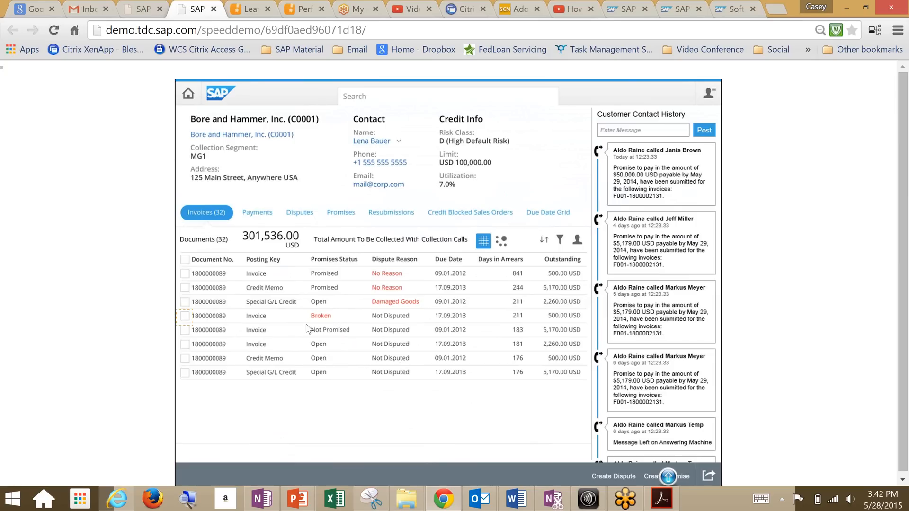
{"action": "mouse_move", "coordinate": [186, 318]}
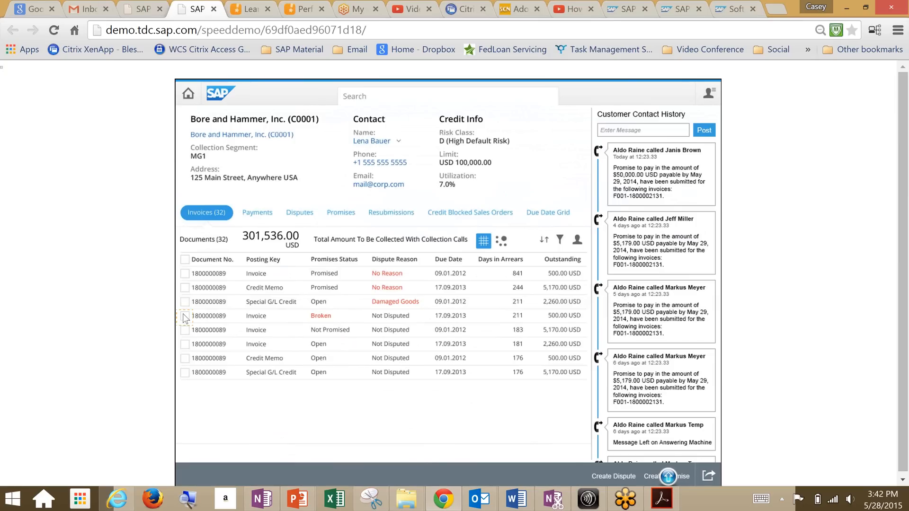
{"action": "left_click", "coordinate": [185, 315]}
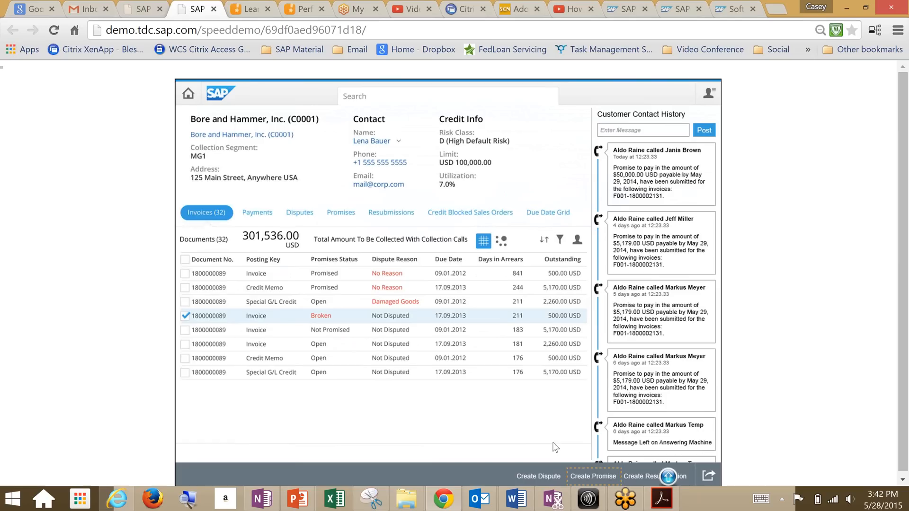
{"action": "left_click", "coordinate": [593, 476]}
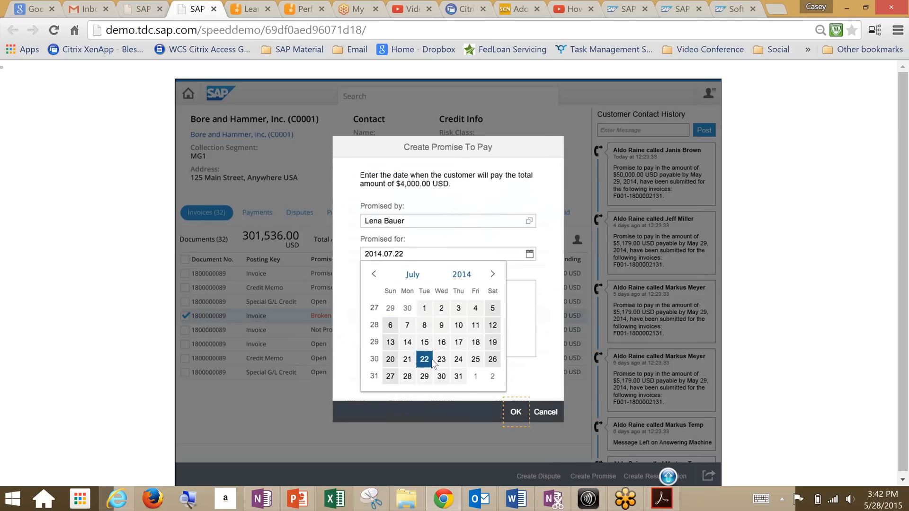
{"action": "left_click", "coordinate": [515, 412]}
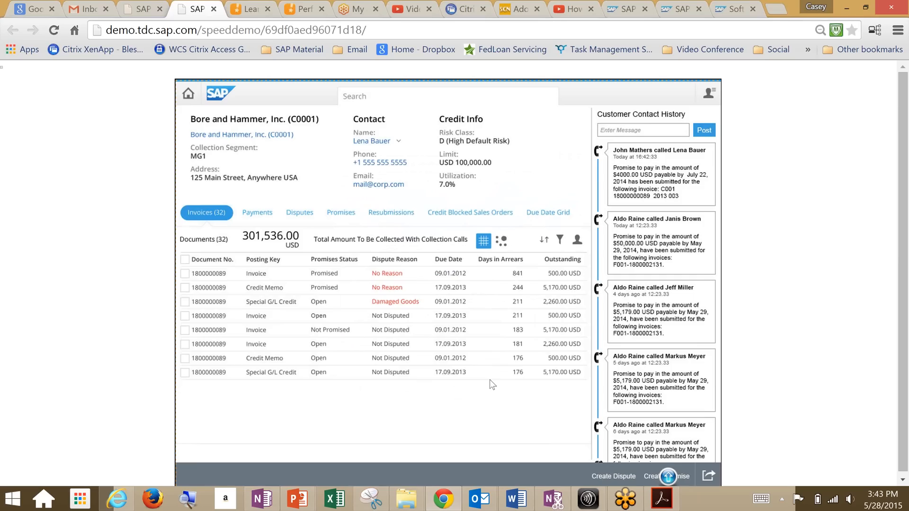
{"action": "mouse_move", "coordinate": [309, 278]}
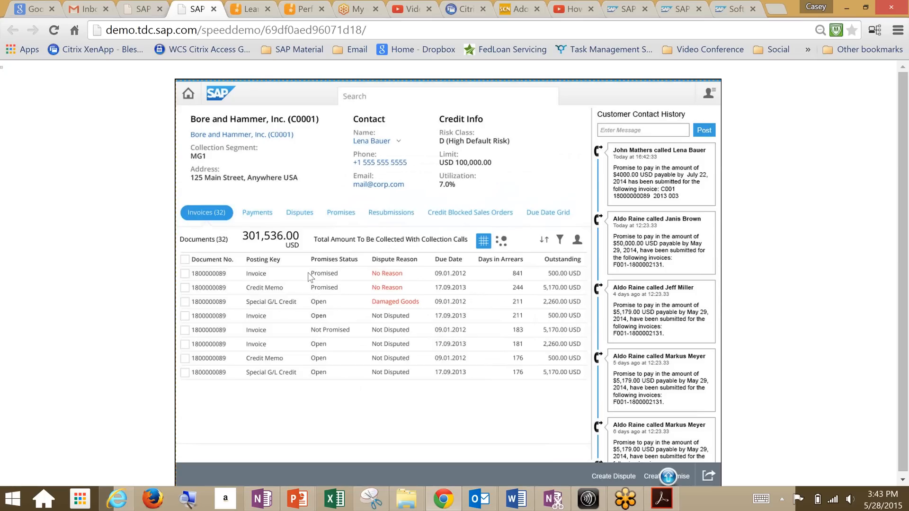
{"action": "mouse_move", "coordinate": [298, 306]}
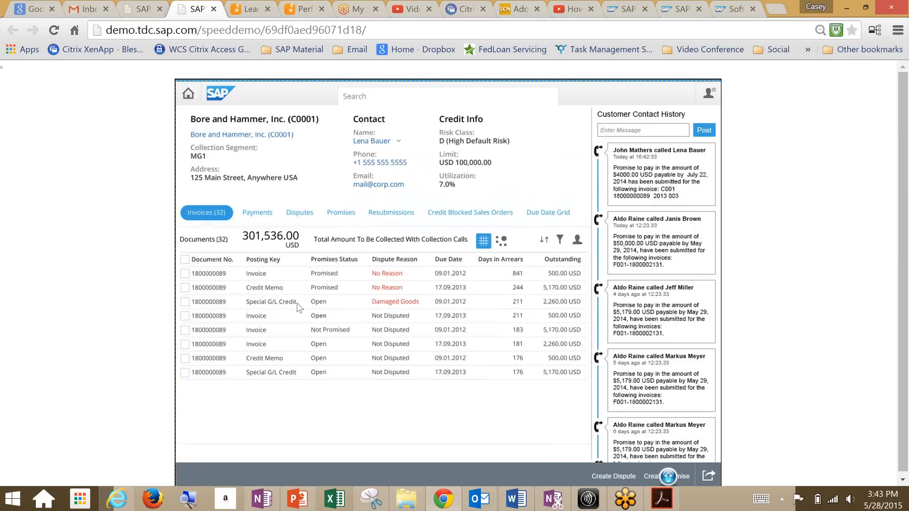
{"action": "mouse_move", "coordinate": [325, 242]}
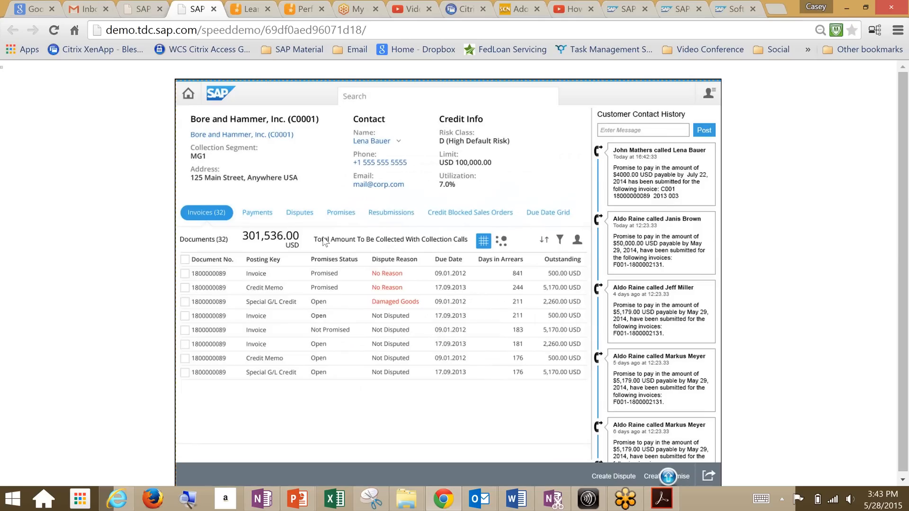
{"action": "mouse_move", "coordinate": [270, 93]}
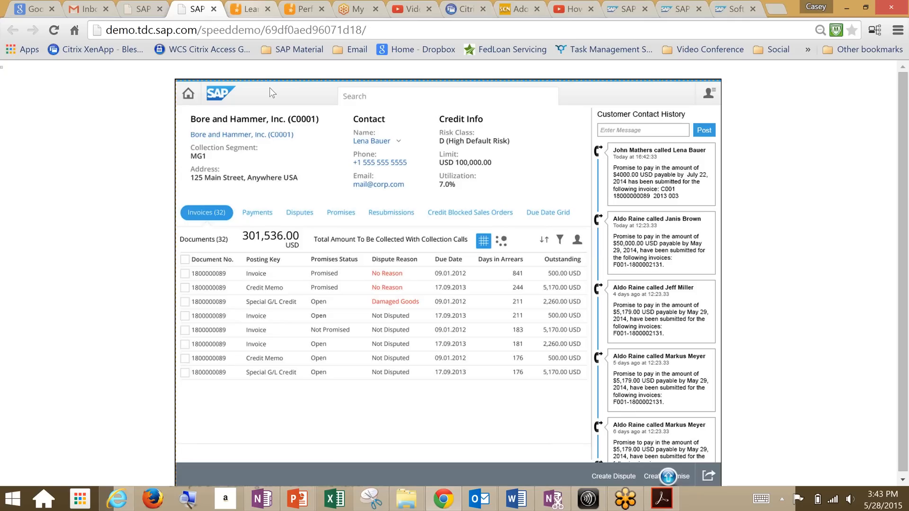
{"action": "left_click", "coordinate": [246, 9]}
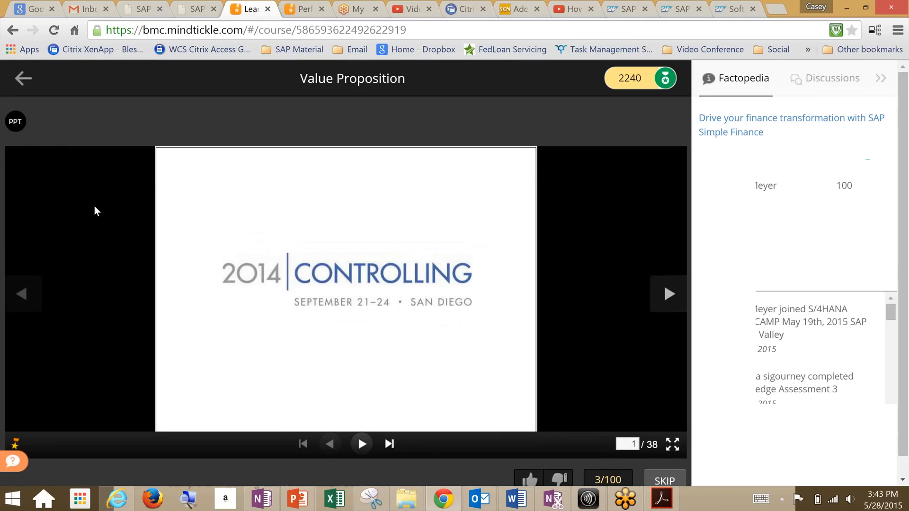
Return to the course map and open the demo-readiness poll module earning +100 points
{"action": "left_click", "coordinate": [23, 78]}
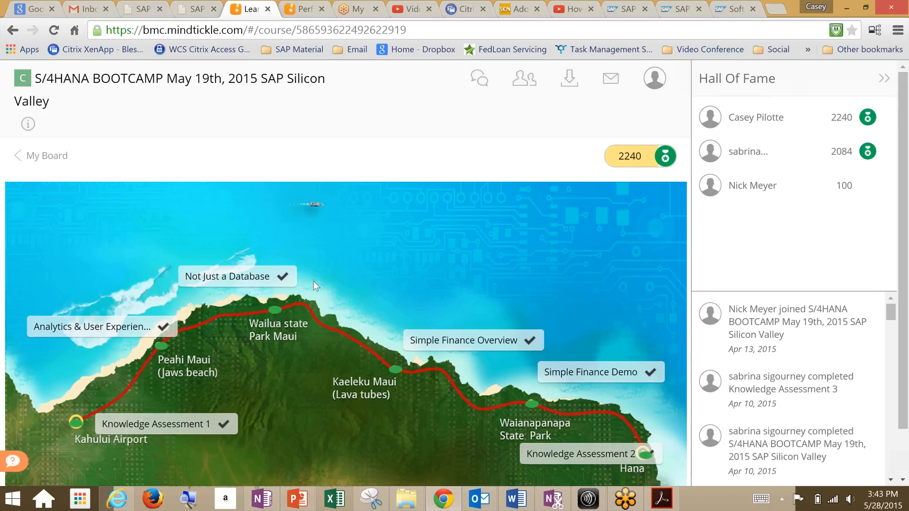
{"action": "scroll", "scroll_direction": "down", "scroll_amount": 3}
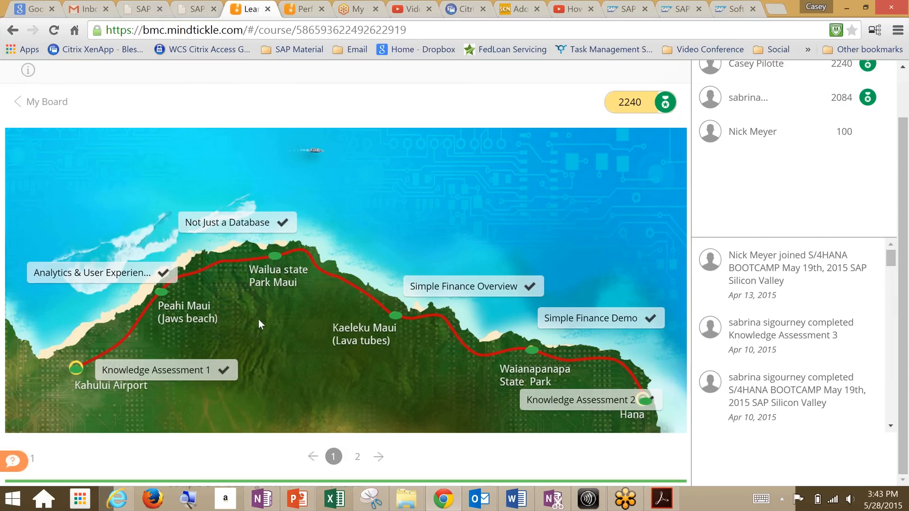
{"action": "mouse_move", "coordinate": [421, 371]}
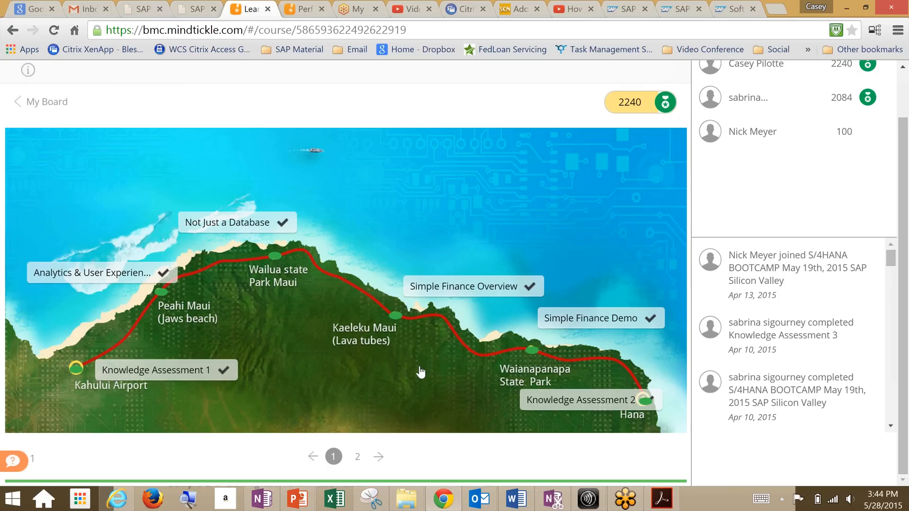
{"action": "left_click", "coordinate": [76, 366]}
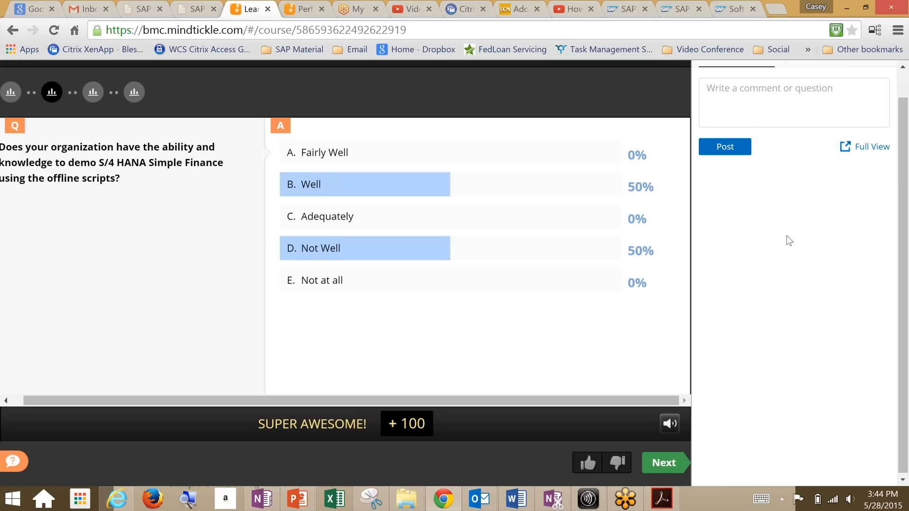
{"action": "mouse_move", "coordinate": [642, 237]}
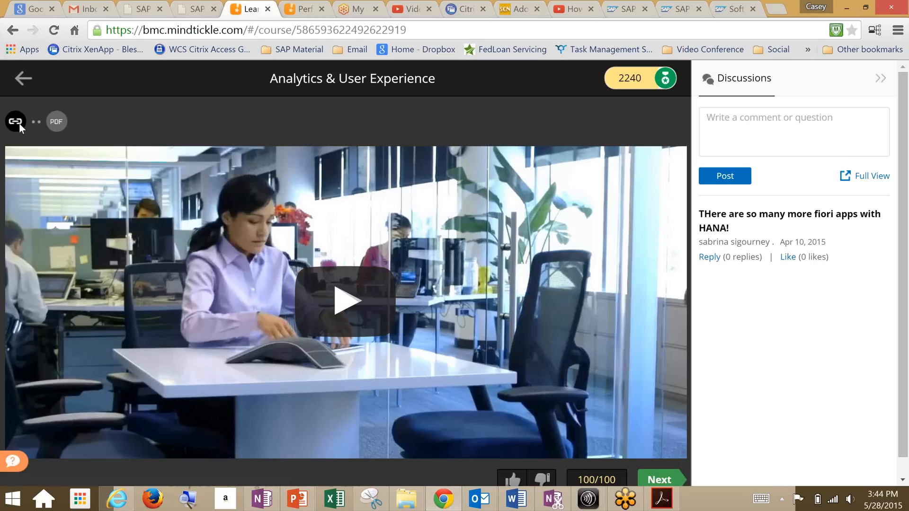
{"action": "mouse_move", "coordinate": [56, 122]}
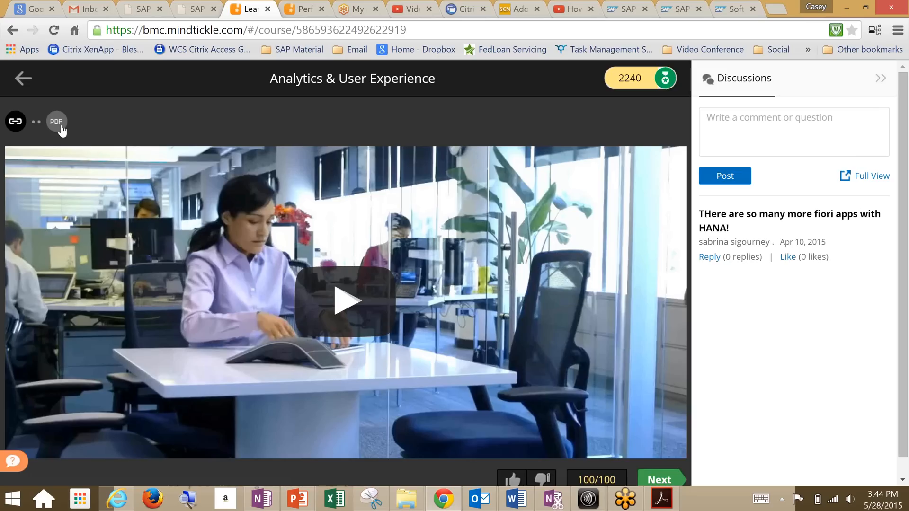
Open Knowledge Assessment 2 from the course map, review its questions, and return to the map
{"action": "left_click", "coordinate": [23, 78]}
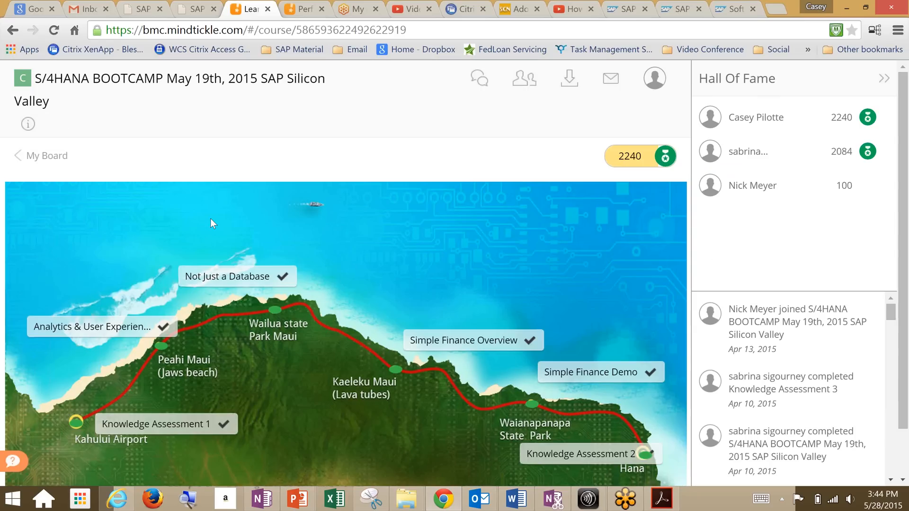
{"action": "mouse_move", "coordinate": [348, 220]}
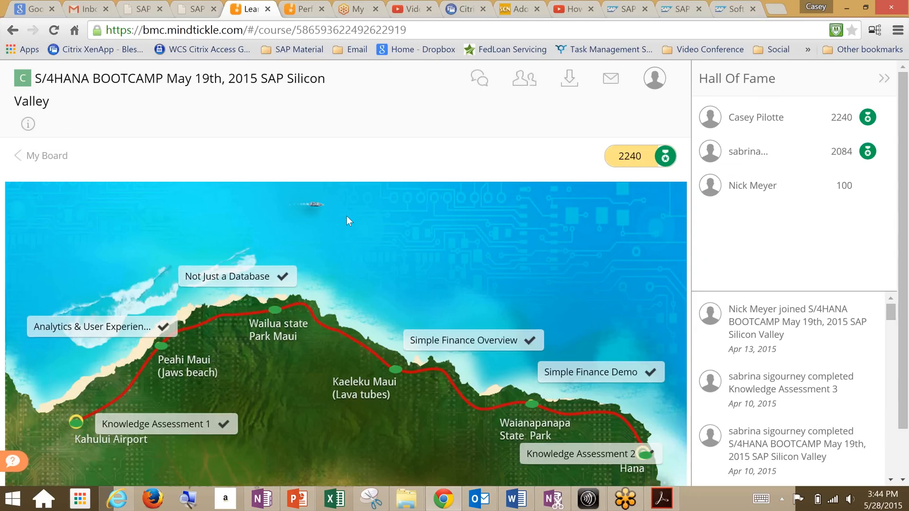
{"action": "mouse_move", "coordinate": [413, 293]}
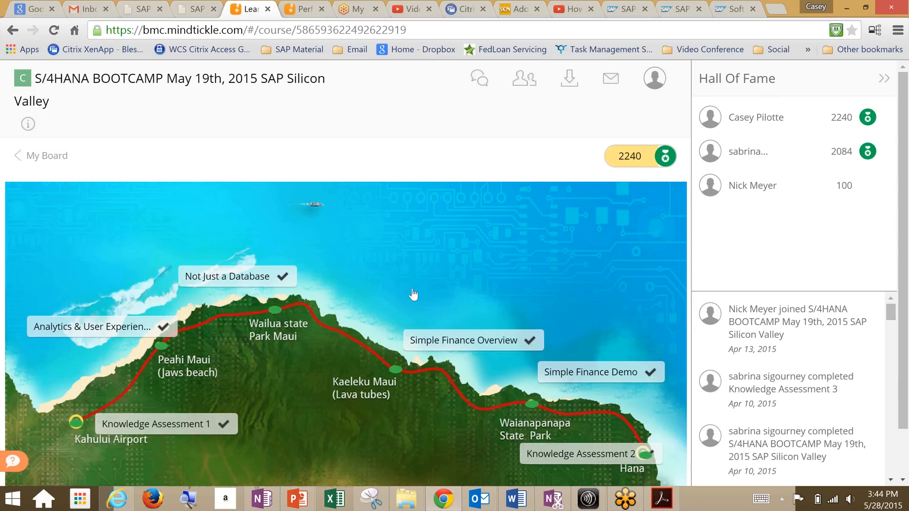
{"action": "left_click", "coordinate": [472, 340]}
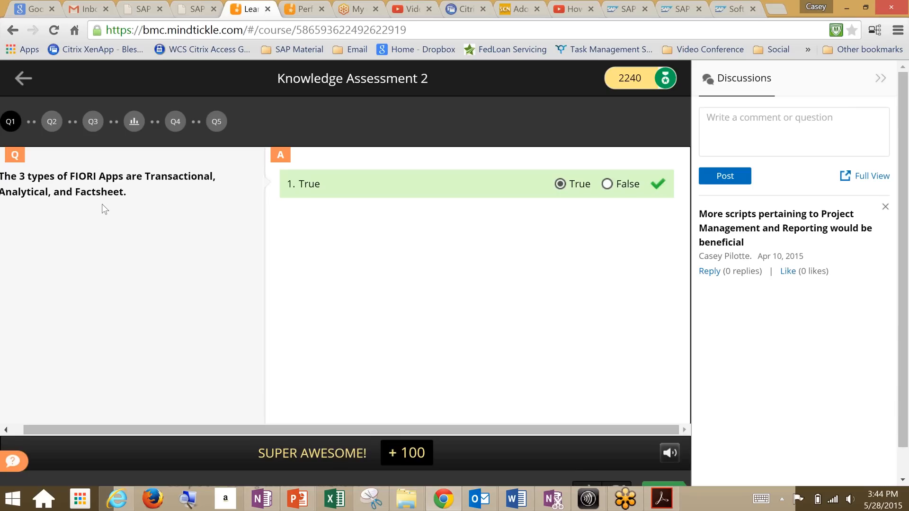
{"action": "mouse_move", "coordinate": [83, 130]}
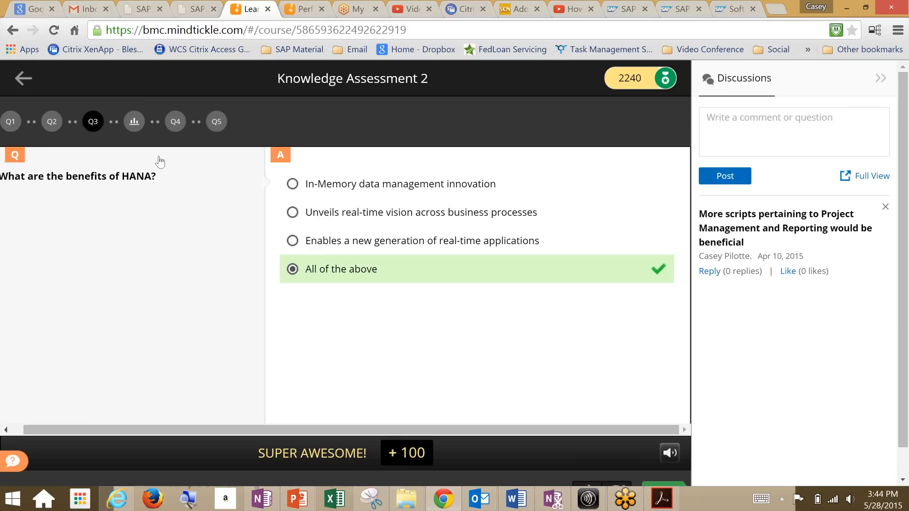
{"action": "left_click", "coordinate": [175, 121]}
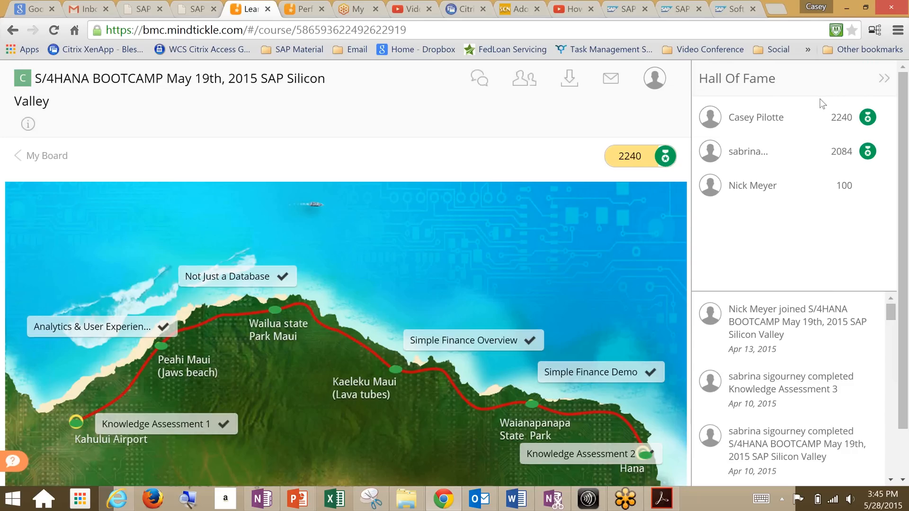
{"action": "mouse_move", "coordinate": [734, 302]}
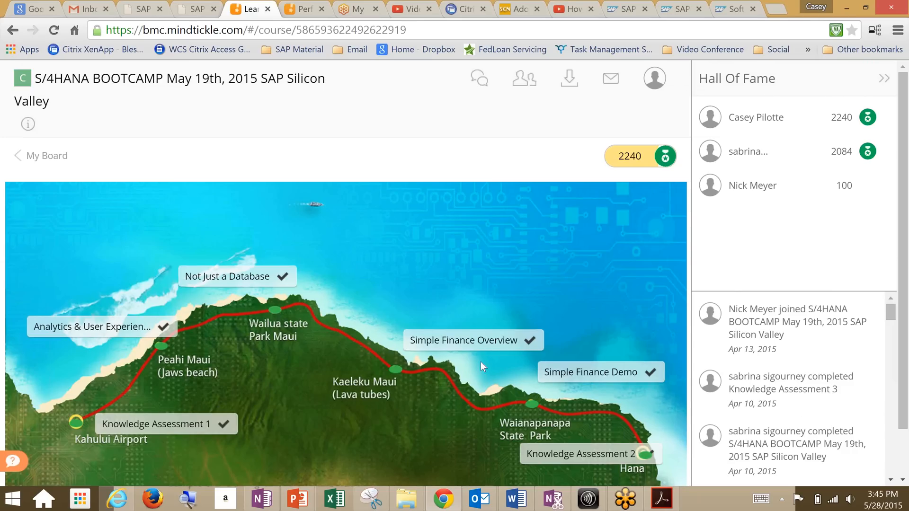
Go to page 2 of the course map to reach the HANA Pricing module
{"action": "scroll", "scroll_direction": "down", "scroll_amount": 3}
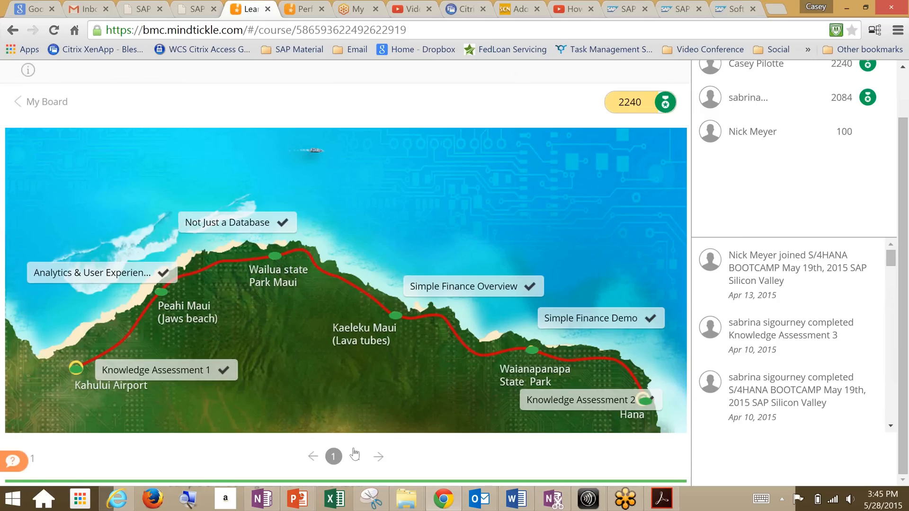
{"action": "left_click", "coordinate": [378, 456]}
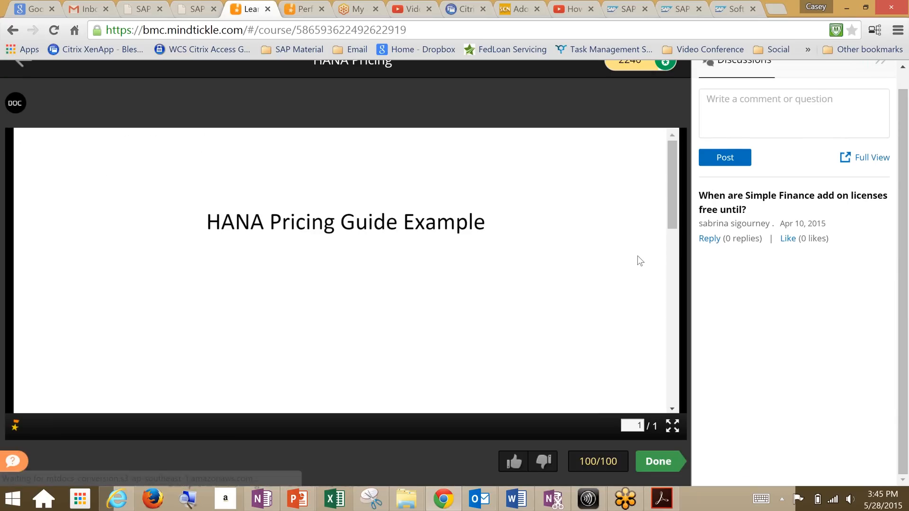
{"action": "mouse_move", "coordinate": [722, 275]}
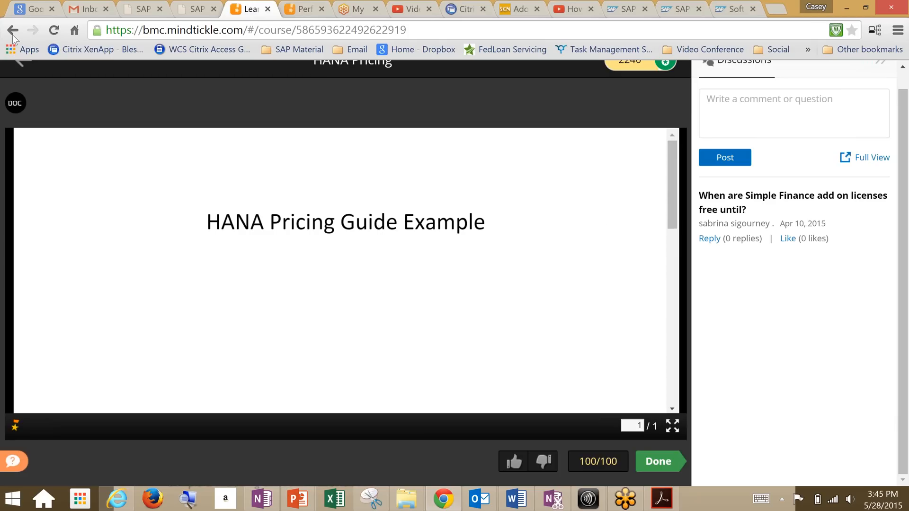
Go back from the pricing document, review the course, and open Value Proposition from map page 2
{"action": "left_click", "coordinate": [12, 30]}
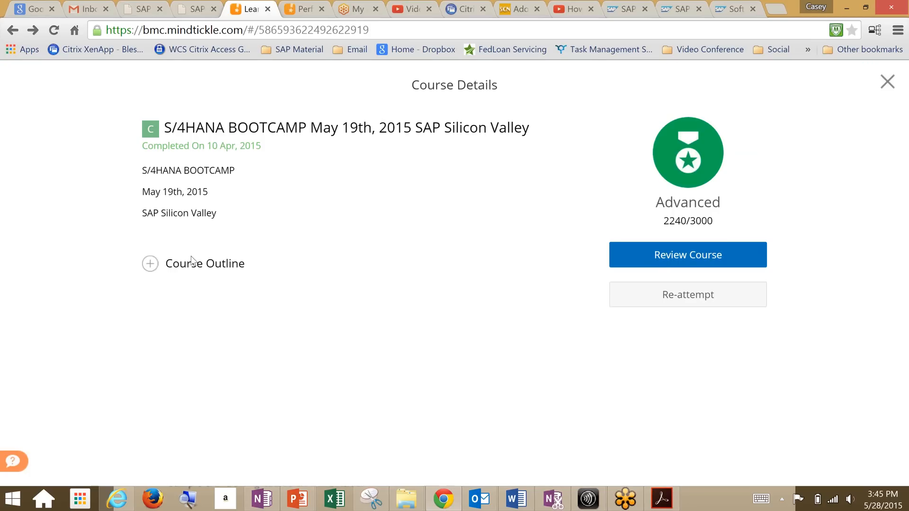
{"action": "left_click", "coordinate": [150, 264]}
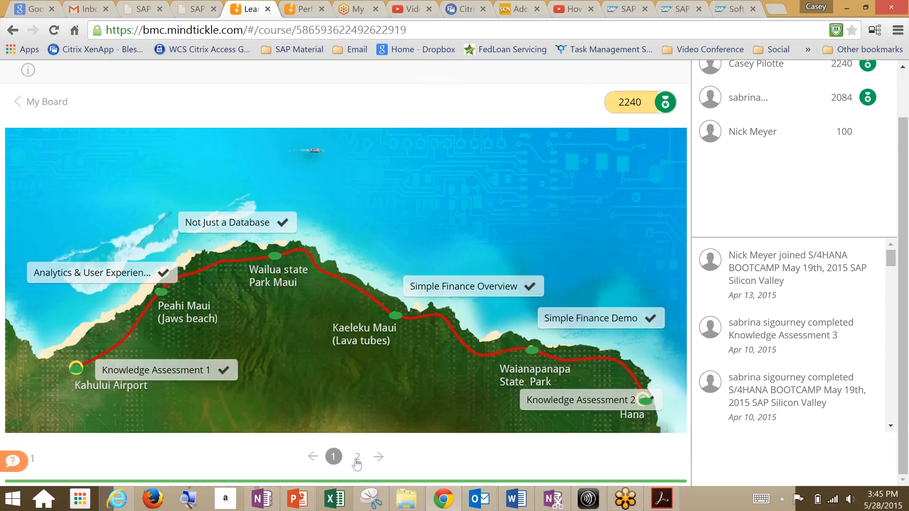
{"action": "left_click", "coordinate": [358, 457]}
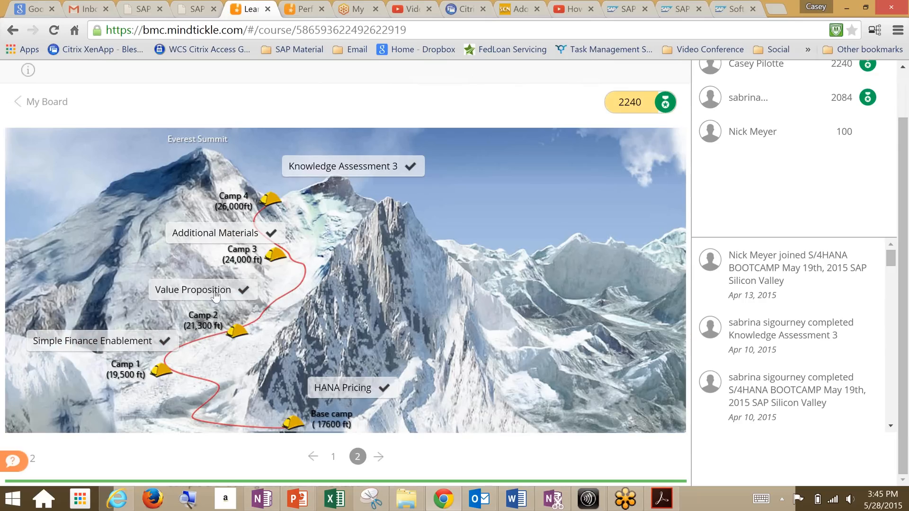
{"action": "left_click", "coordinate": [193, 290]}
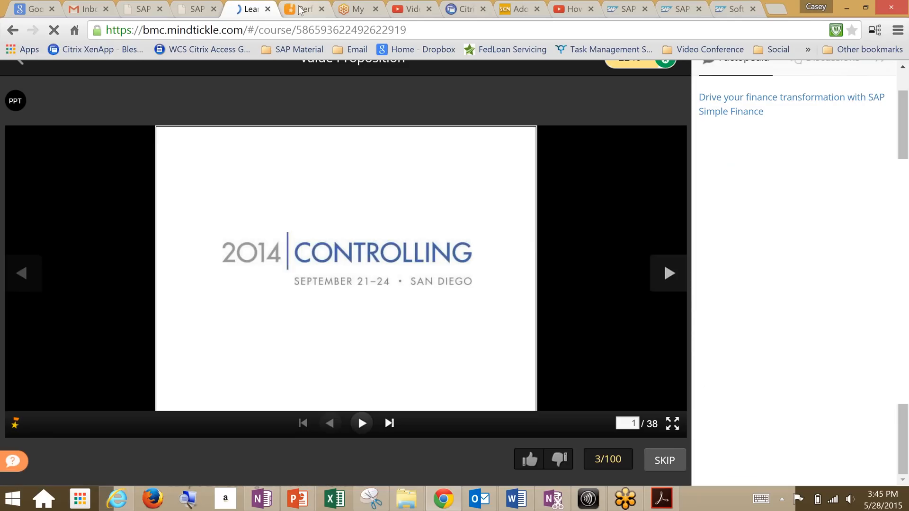
Switch to the S/4HANA Bootcamp admin analytics and scroll to the Learning Object insights table
{"action": "left_click", "coordinate": [304, 8]}
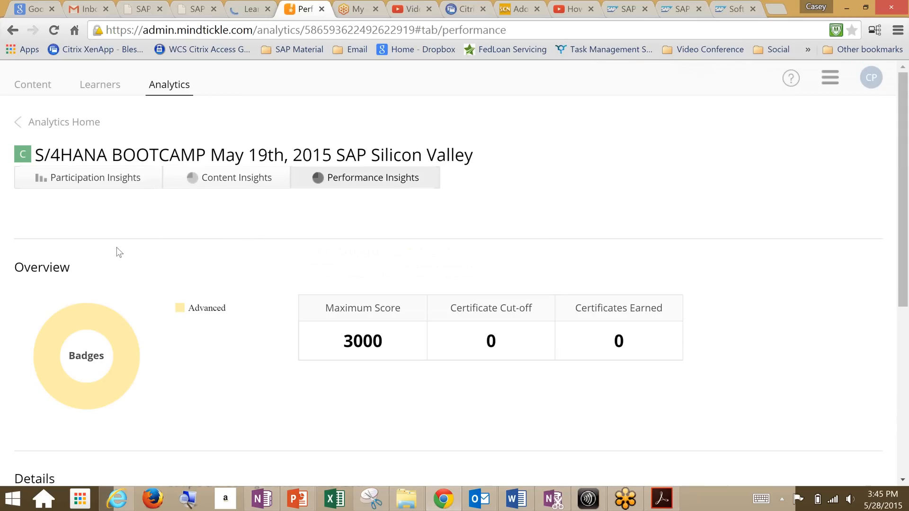
{"action": "mouse_move", "coordinate": [385, 215]}
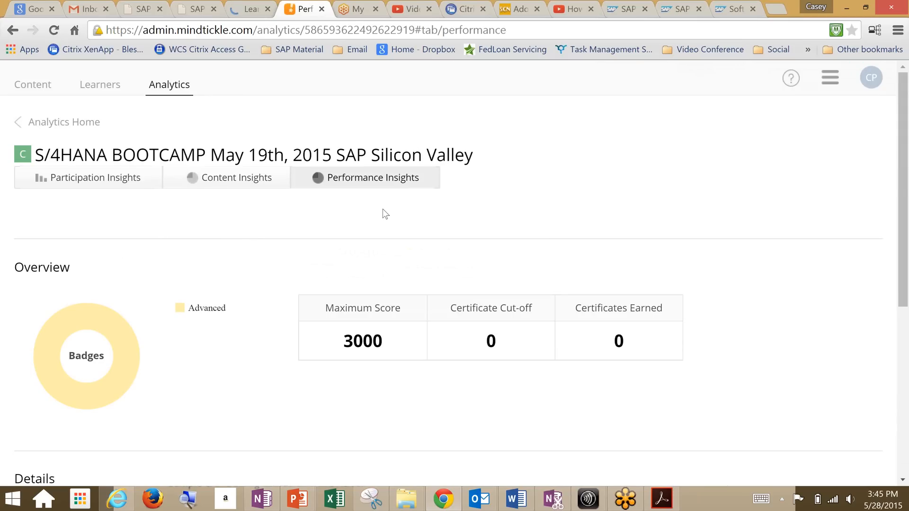
{"action": "scroll", "scroll_direction": "down", "scroll_amount": 3}
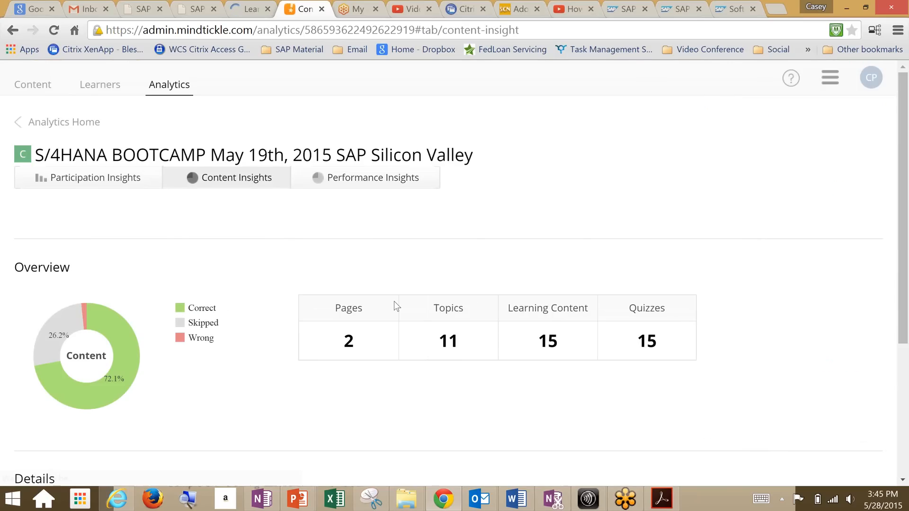
{"action": "scroll", "scroll_direction": "down", "scroll_amount": 3}
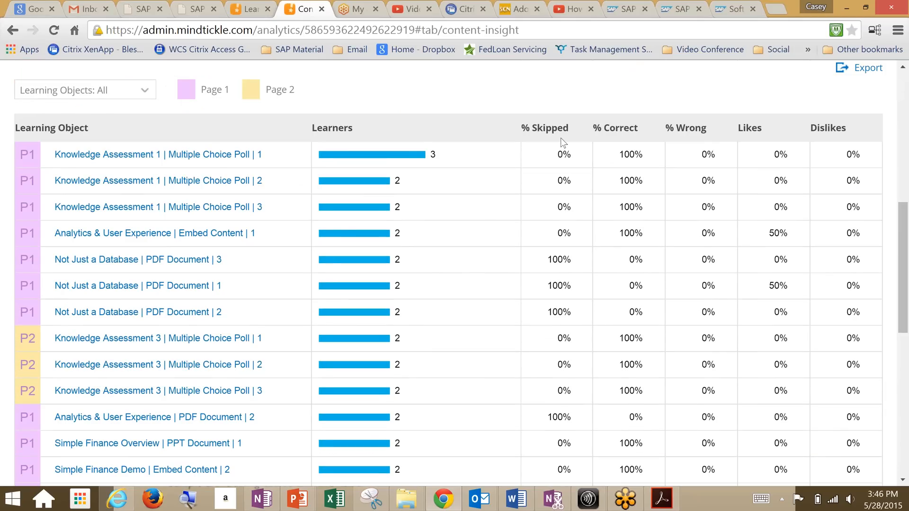
{"action": "mouse_move", "coordinate": [614, 128]}
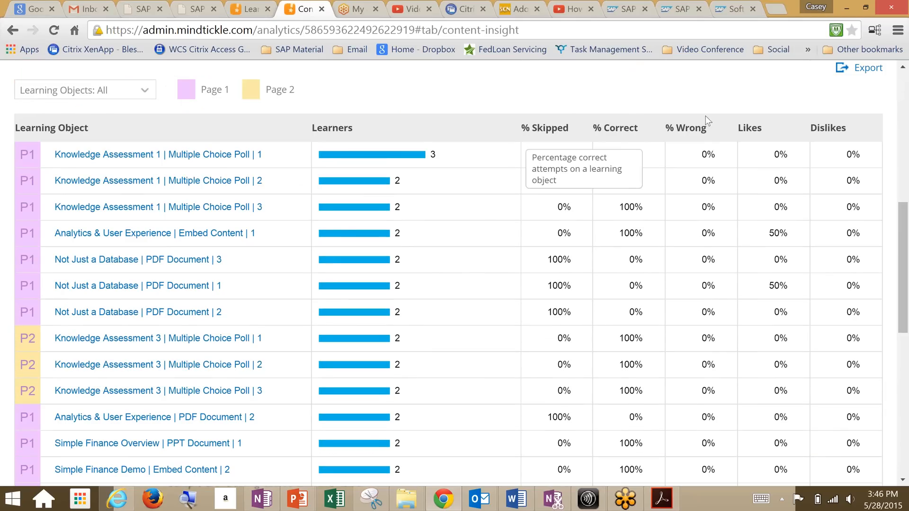
{"action": "mouse_move", "coordinate": [773, 141]}
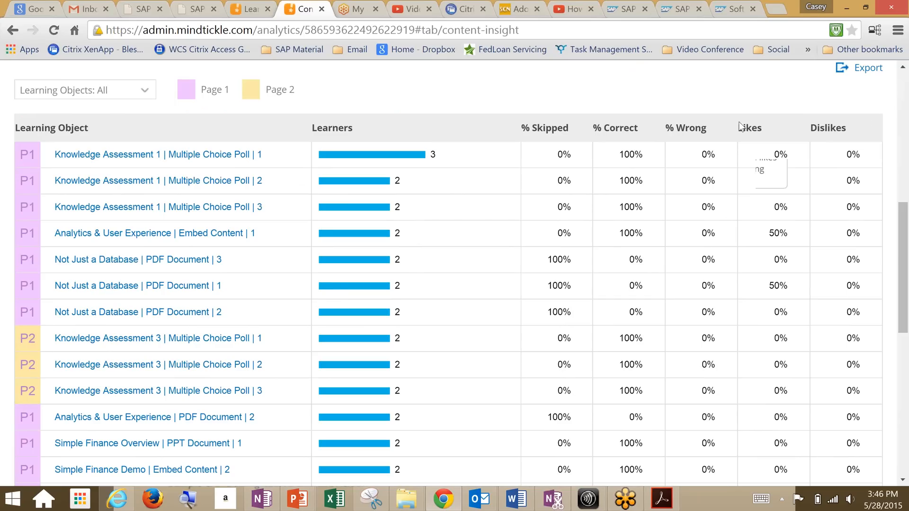
{"action": "mouse_move", "coordinate": [726, 94]}
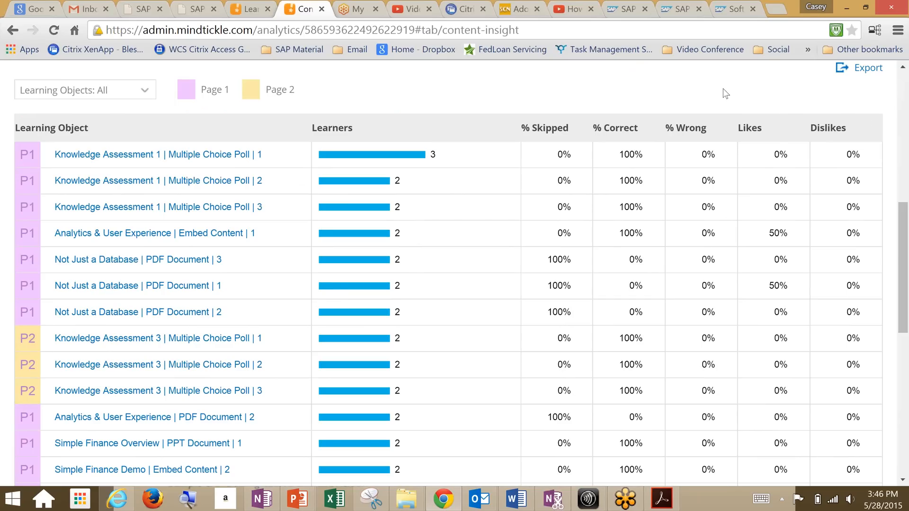